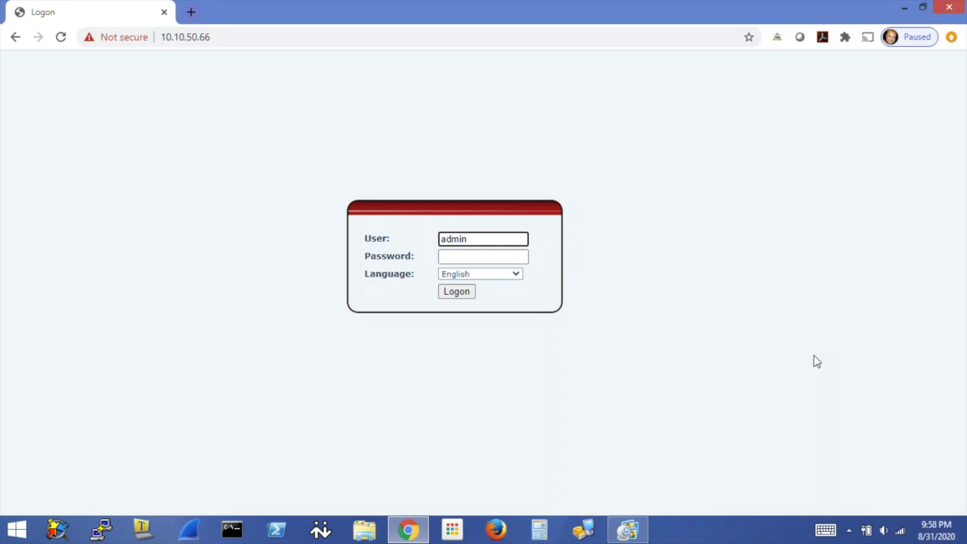
left_click(483, 239)
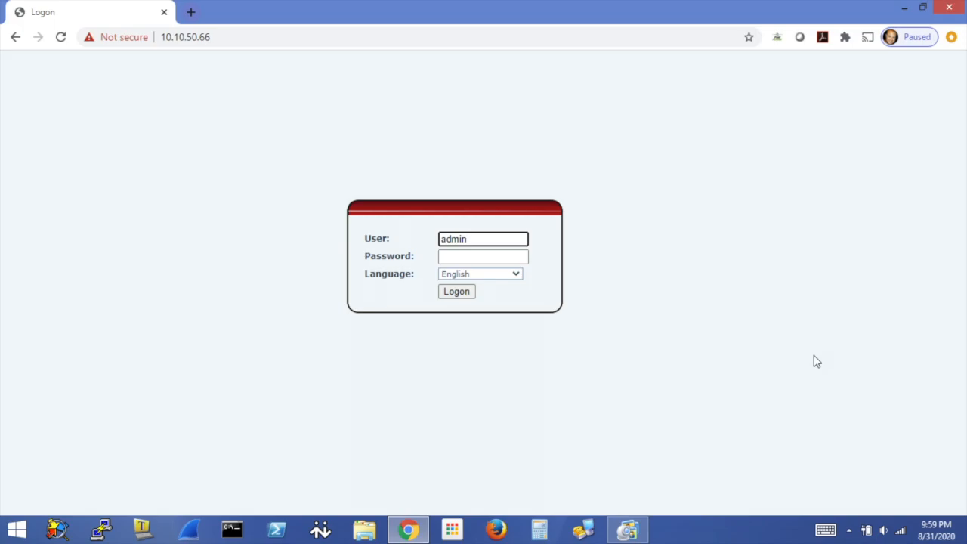
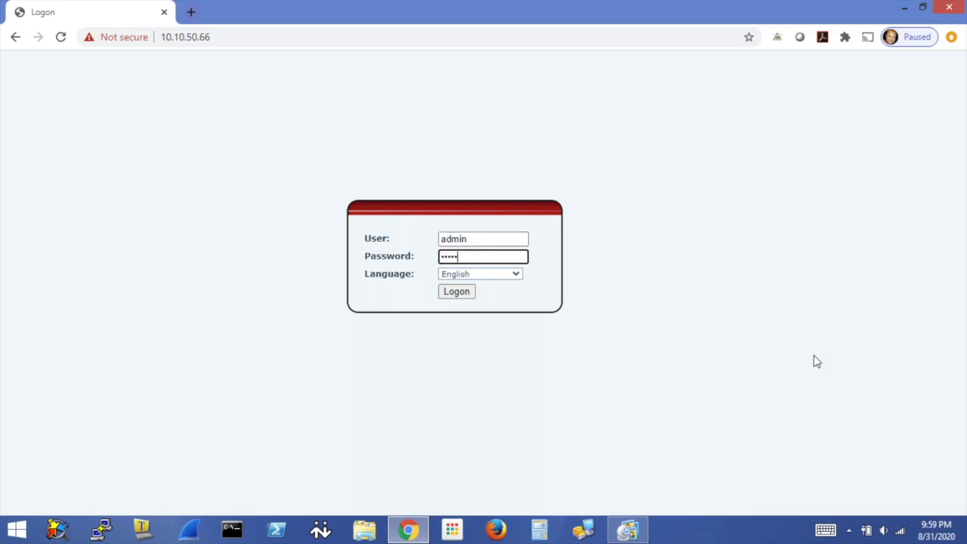
left_click(456, 291)
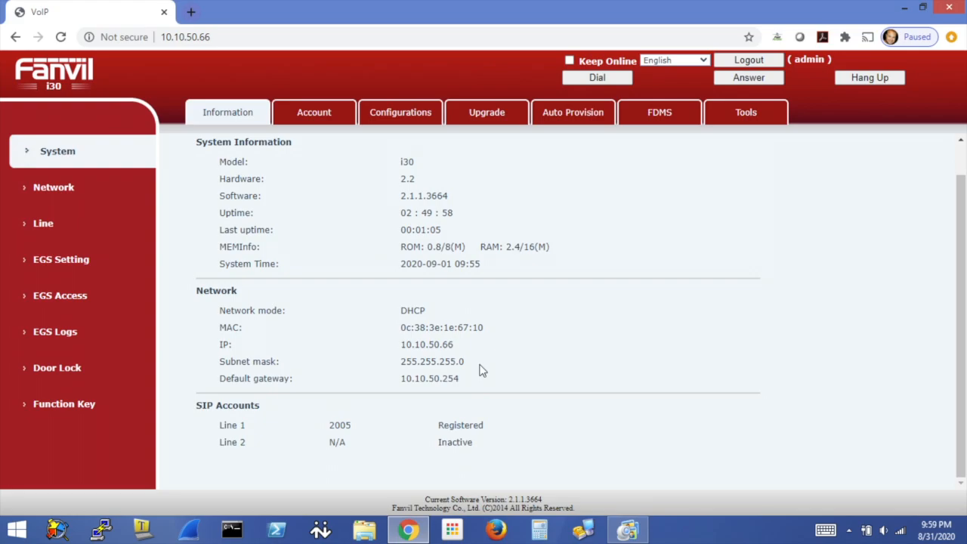
mouse_move(317, 214)
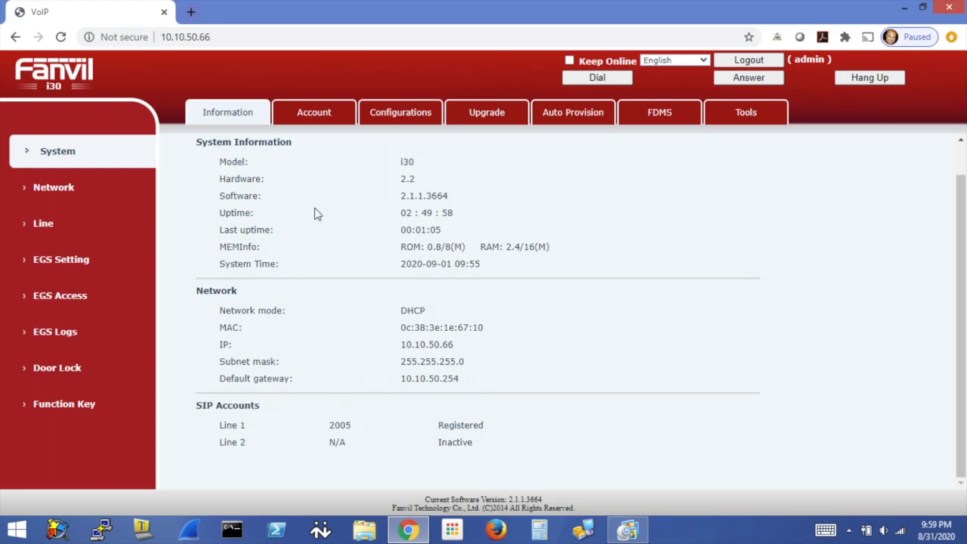
mouse_move(43, 223)
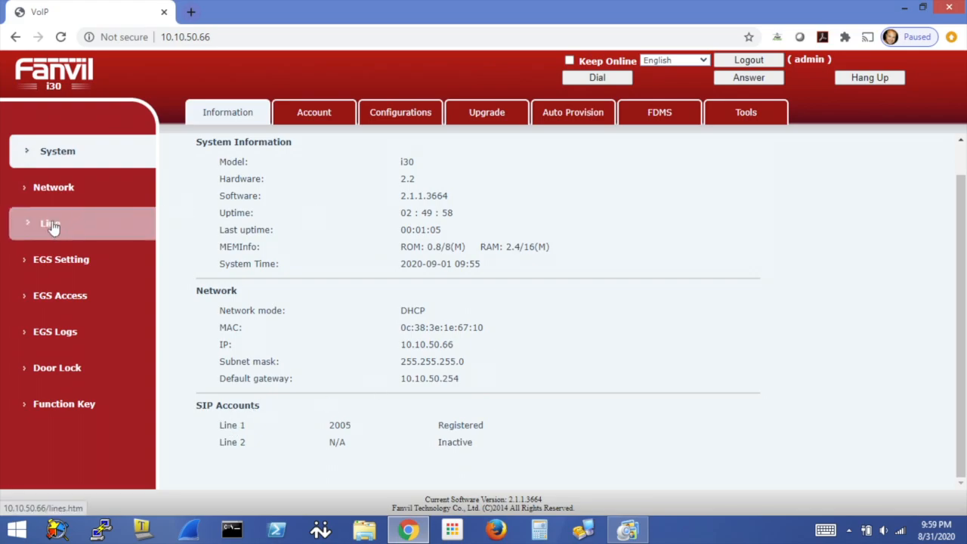
- Check SIP 1 (2005, proxy 34.193.250.2), glance at empty SIP 2, return to SIP 1
left_click(50, 223)
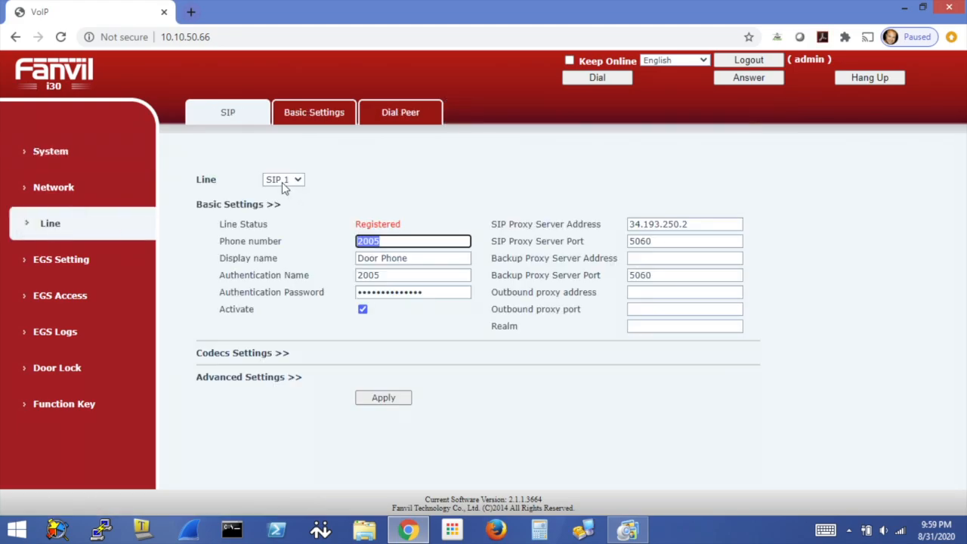
mouse_move(398, 255)
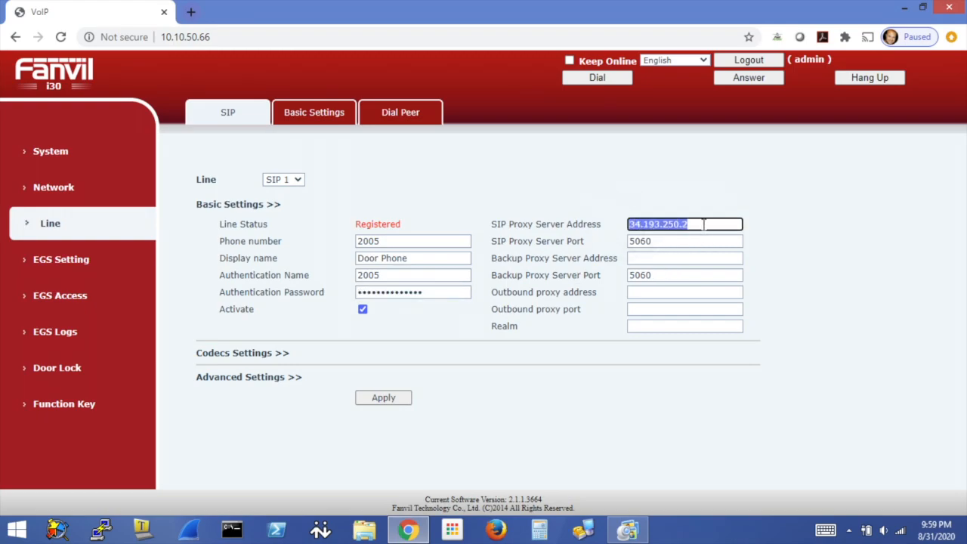
left_click(658, 224)
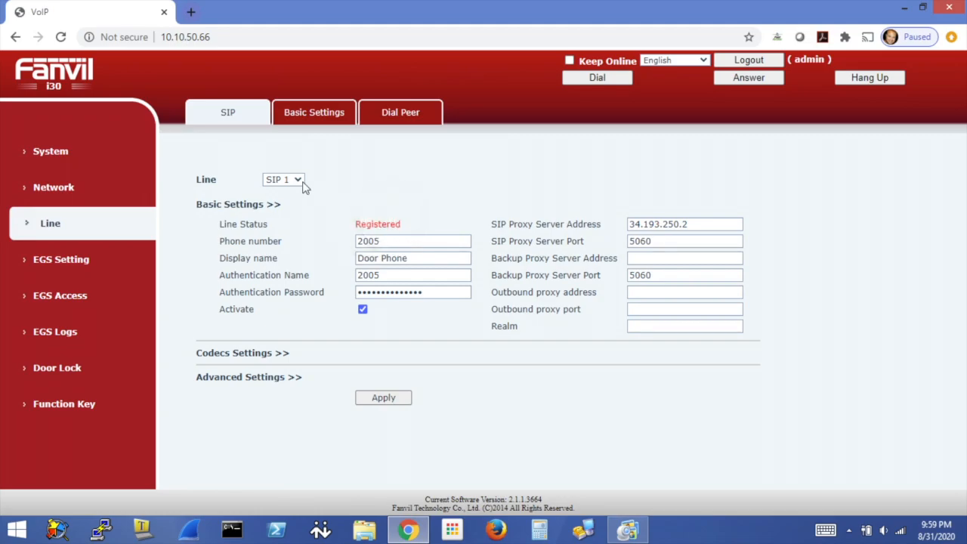
left_click(284, 179)
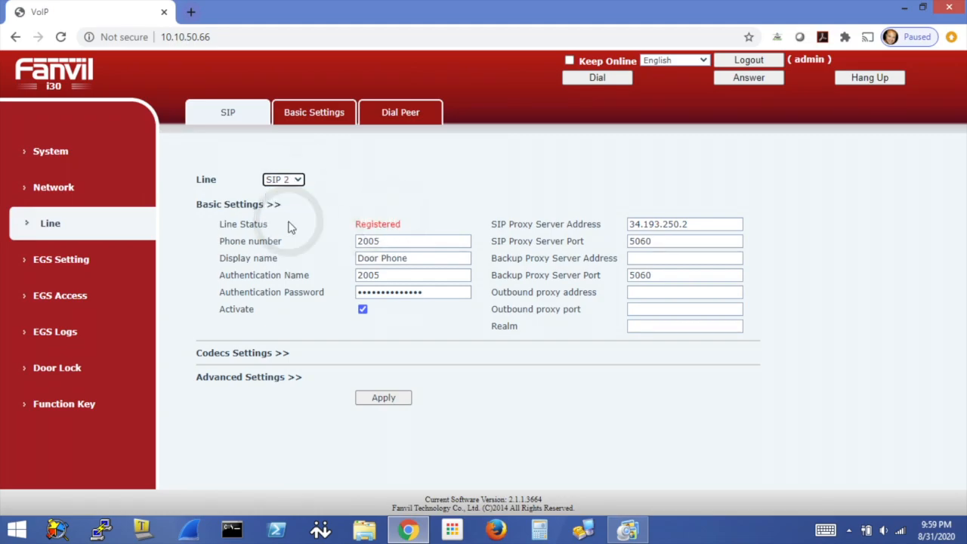
left_click(283, 179)
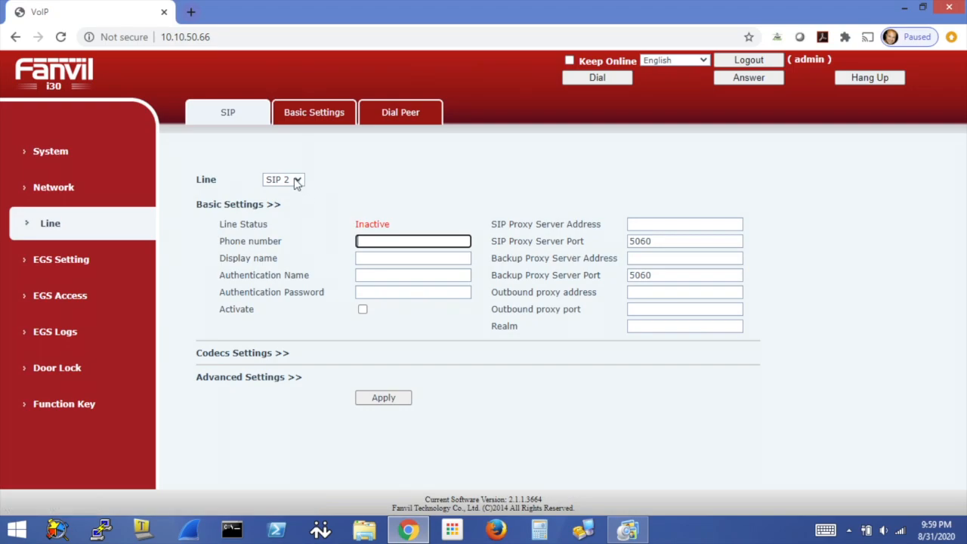
left_click(283, 179)
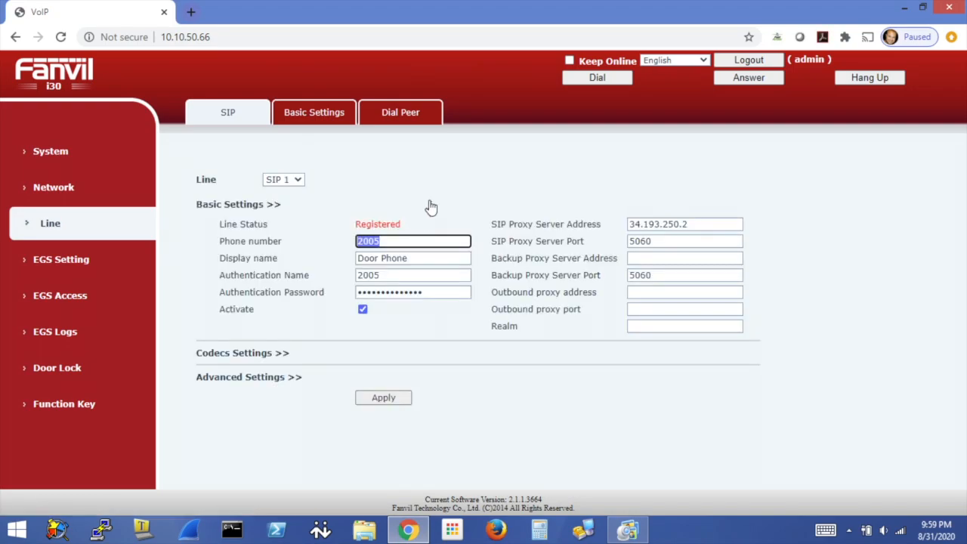
- Review EGS remote and local passwords, switch-on duration and remote code check length
left_click(68, 260)
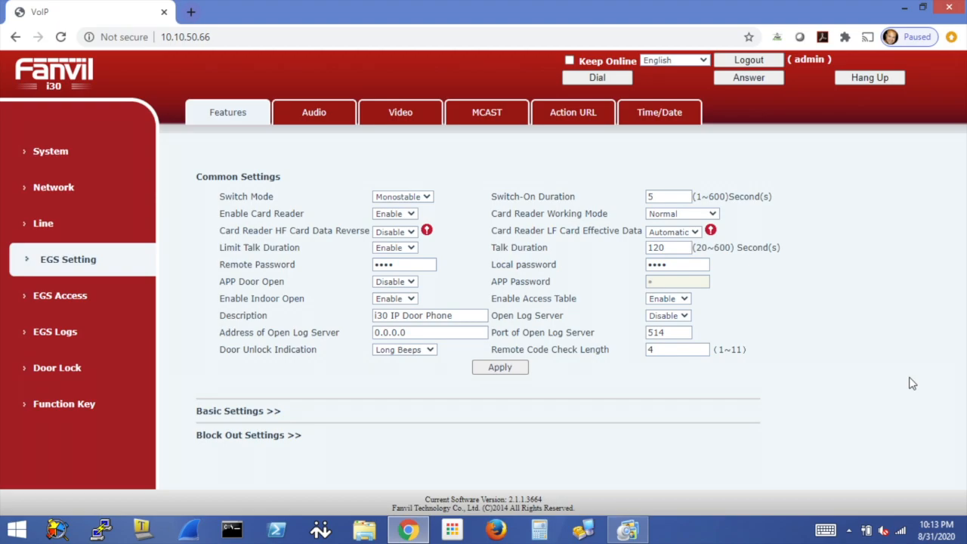
mouse_move(813, 311)
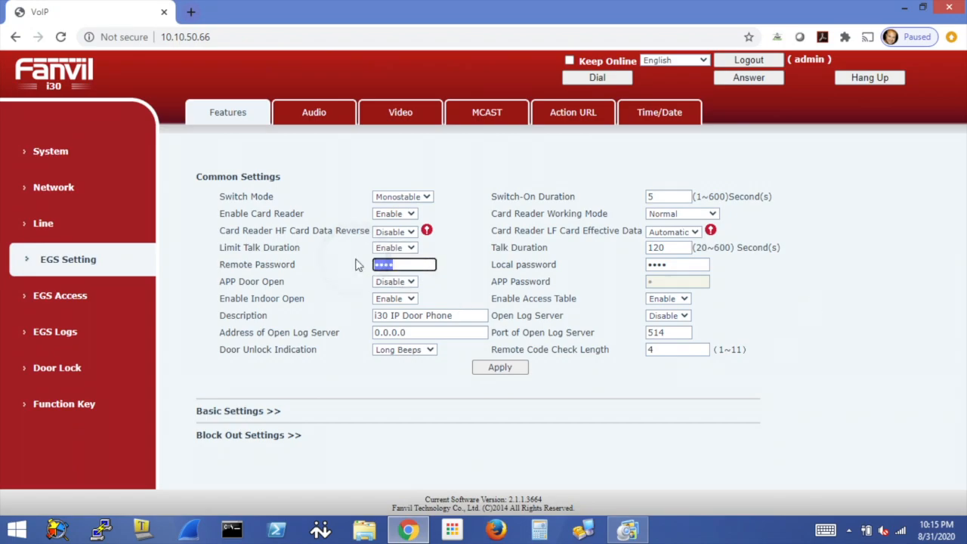
mouse_move(329, 259)
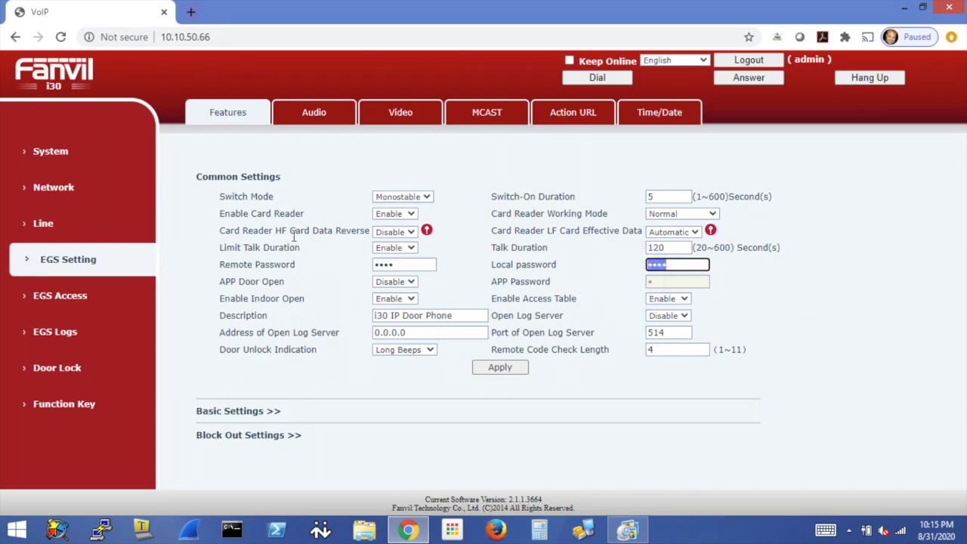
mouse_move(361, 295)
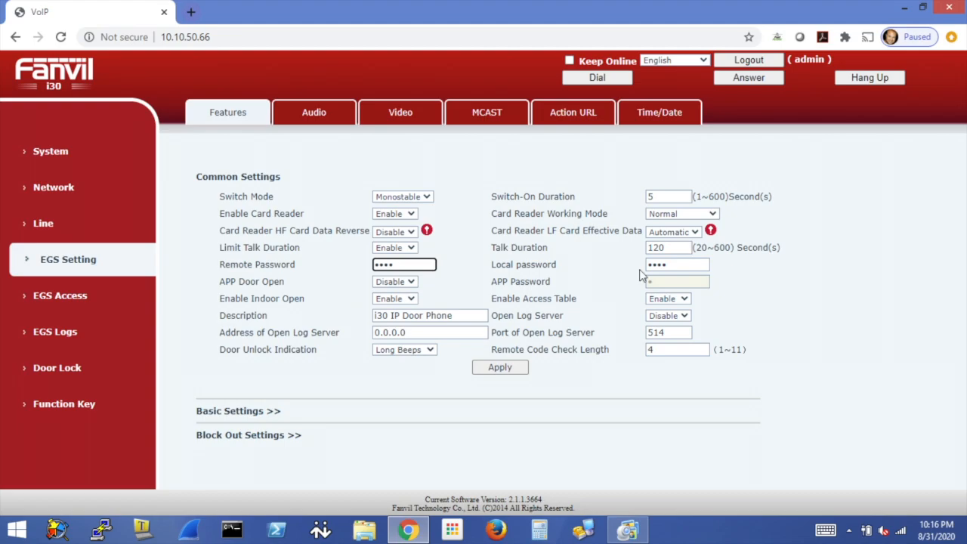
triple_click(405, 264)
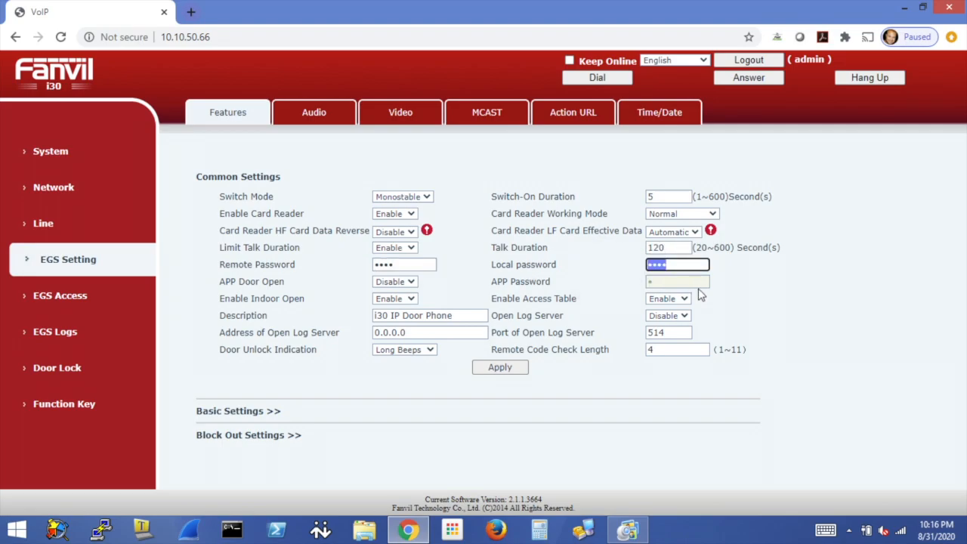
mouse_move(800, 308)
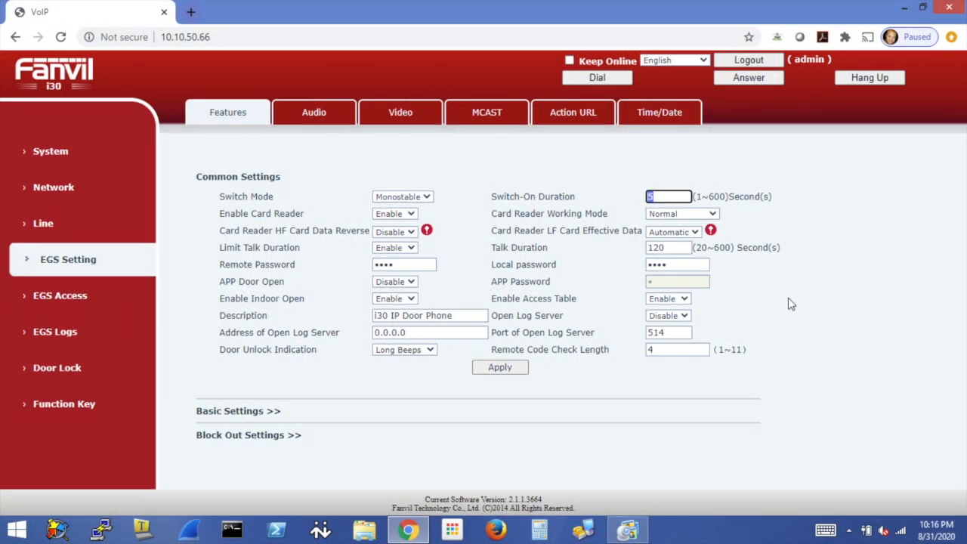
mouse_move(831, 310)
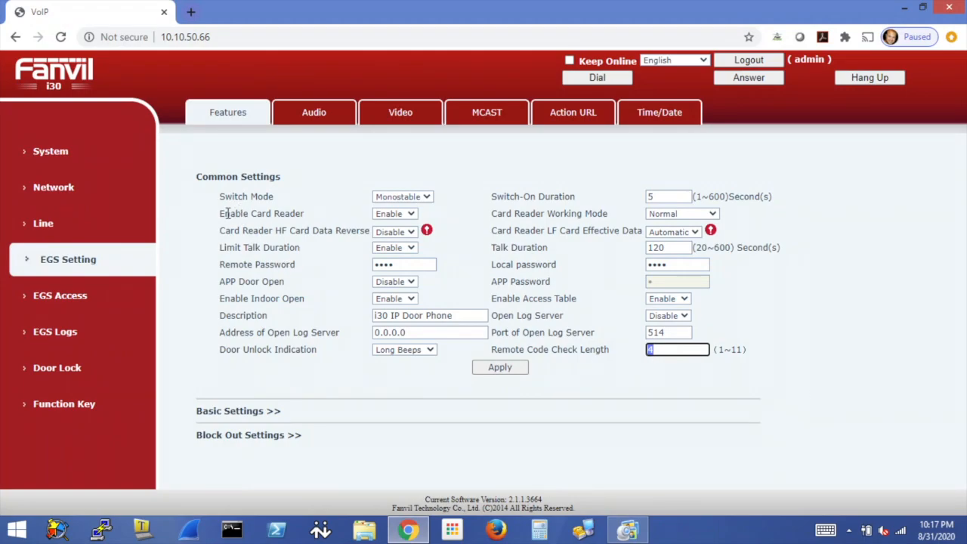
double_click(261, 213)
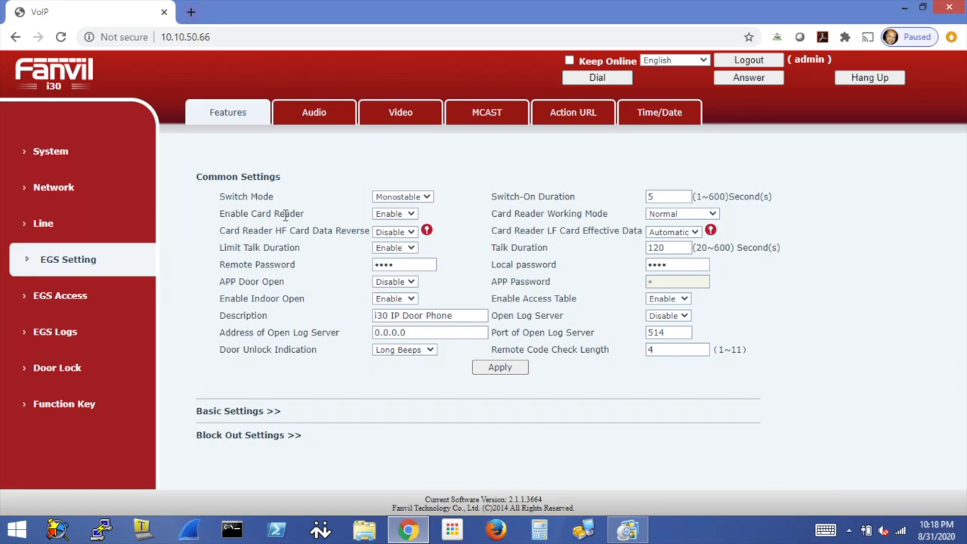
left_click(67, 295)
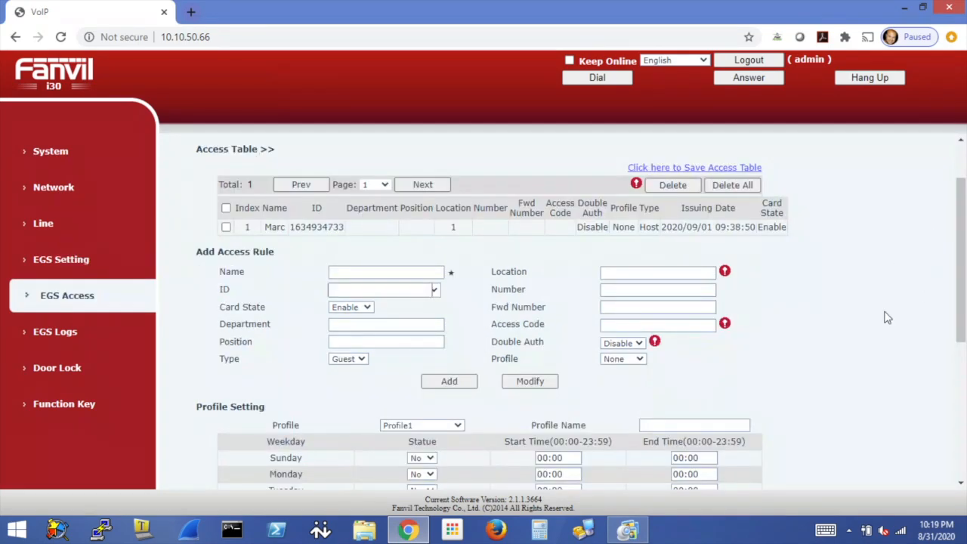
mouse_move(863, 308)
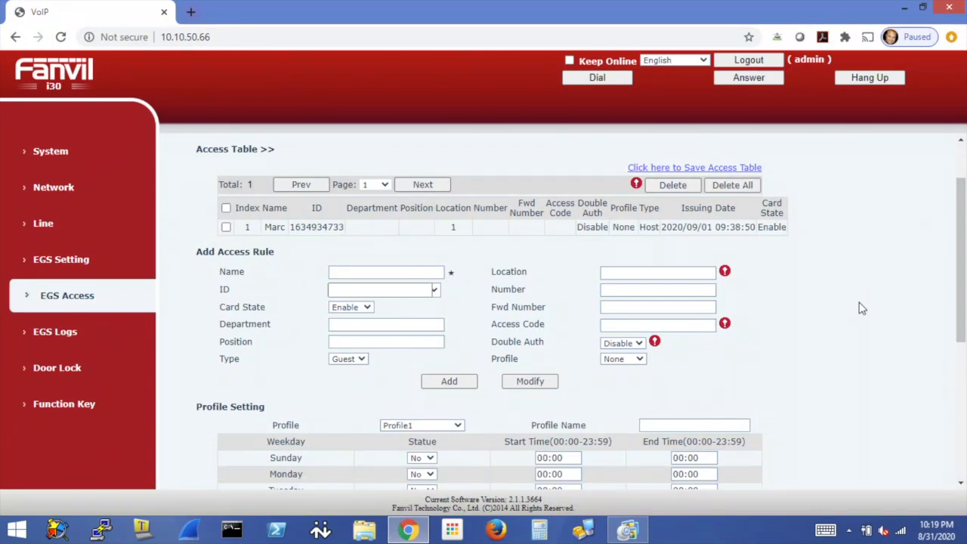
mouse_move(858, 314)
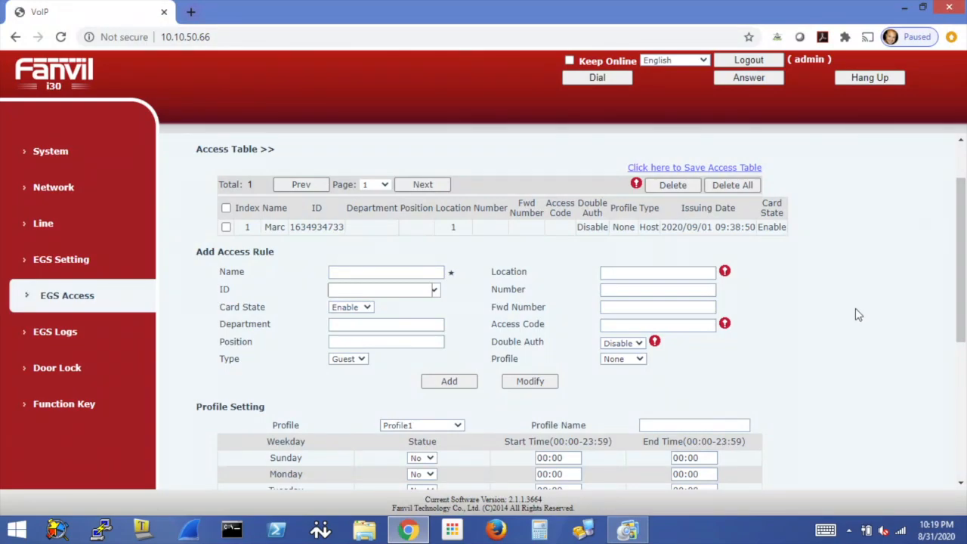
mouse_move(874, 308)
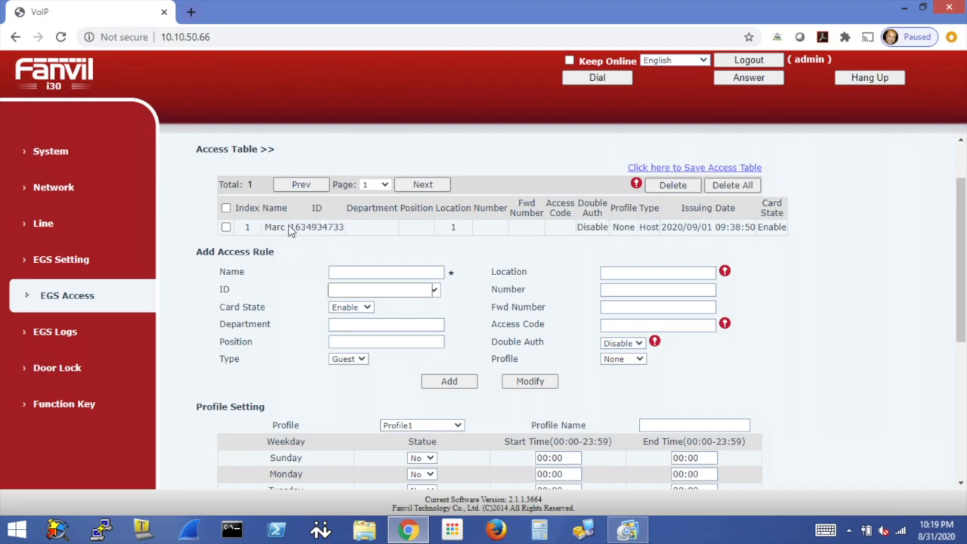
double_click(316, 227)
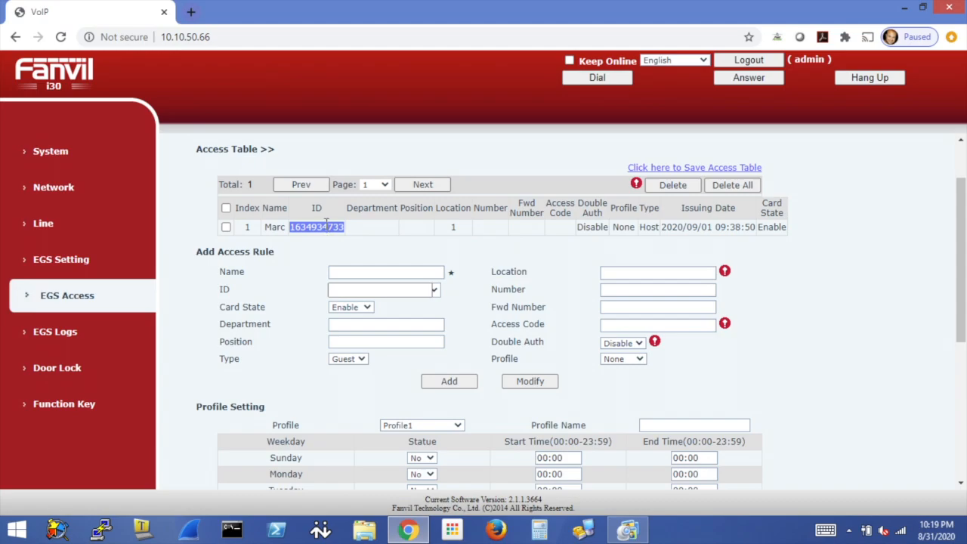
mouse_move(837, 274)
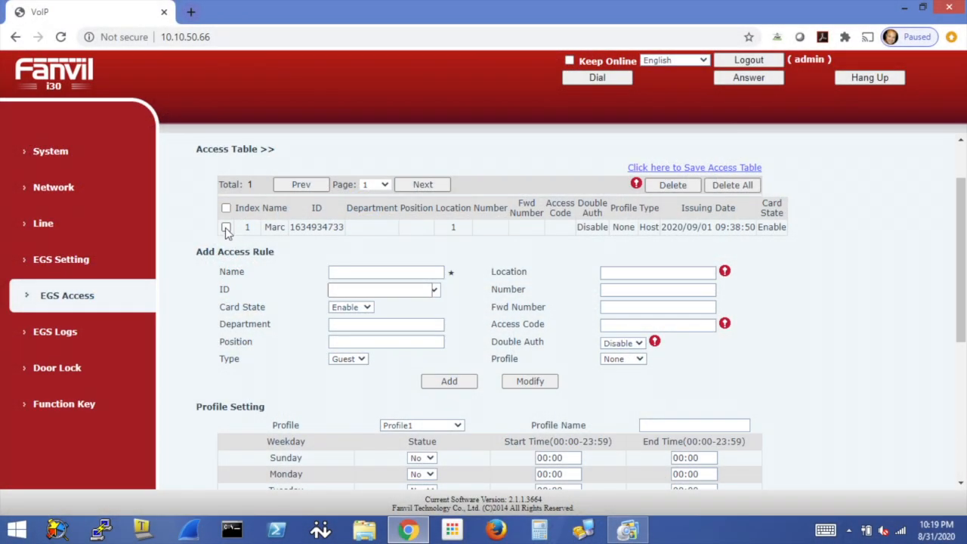
left_click(226, 227)
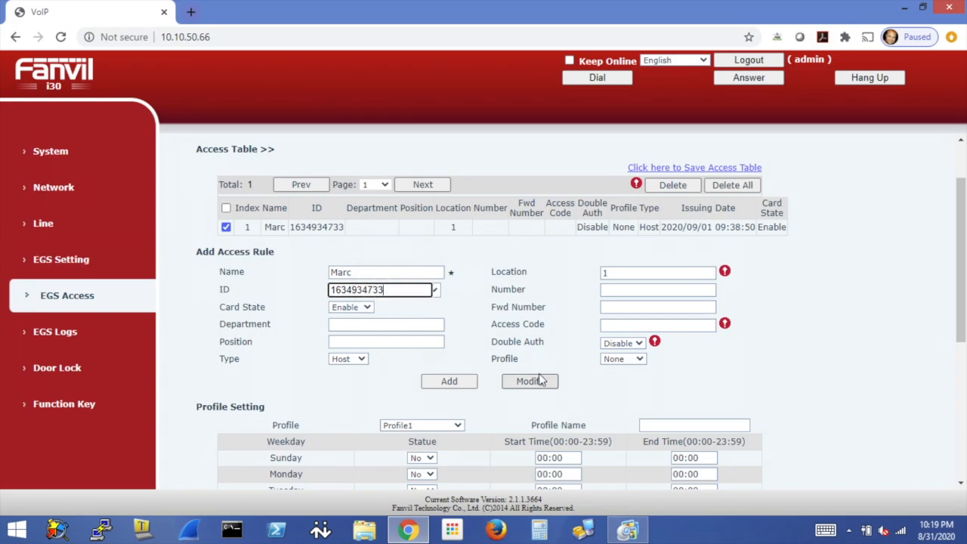
left_click(226, 227)
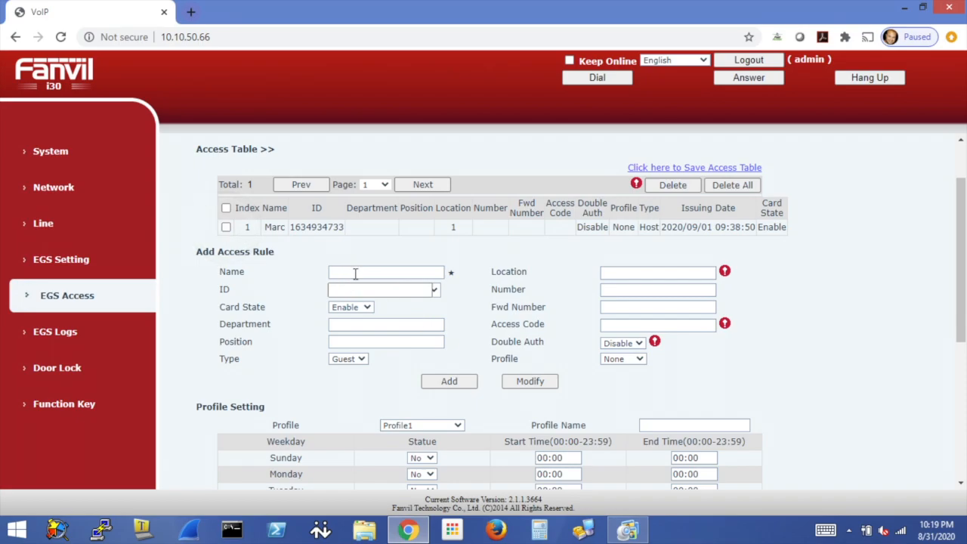
left_click(385, 272)
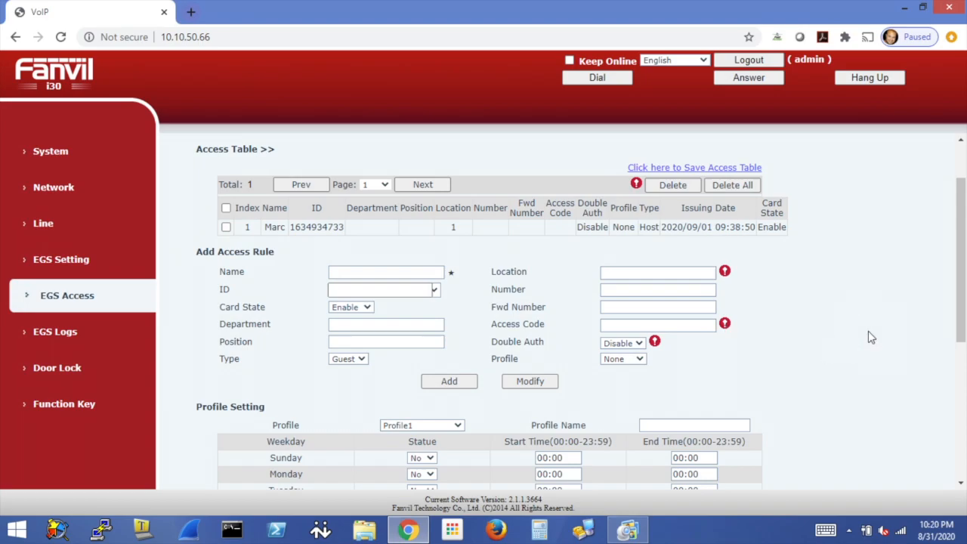
mouse_move(847, 314)
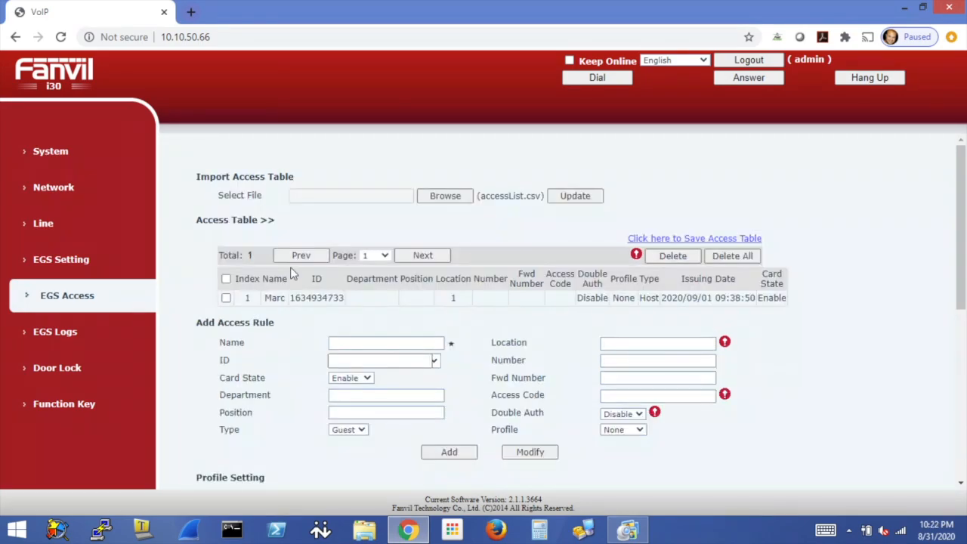
- Apply the EGS common settings with the card reader in Card Issuing mode
left_click(61, 259)
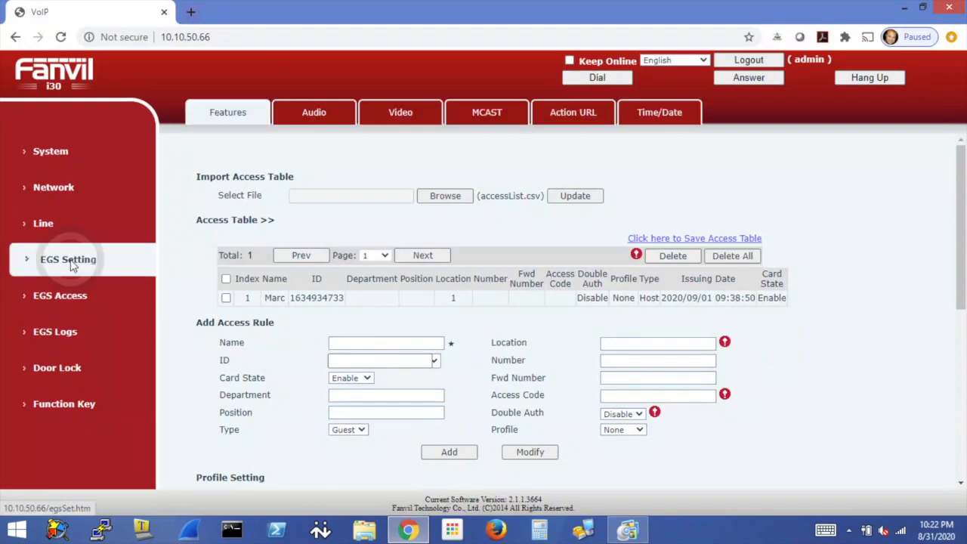
left_click(67, 259)
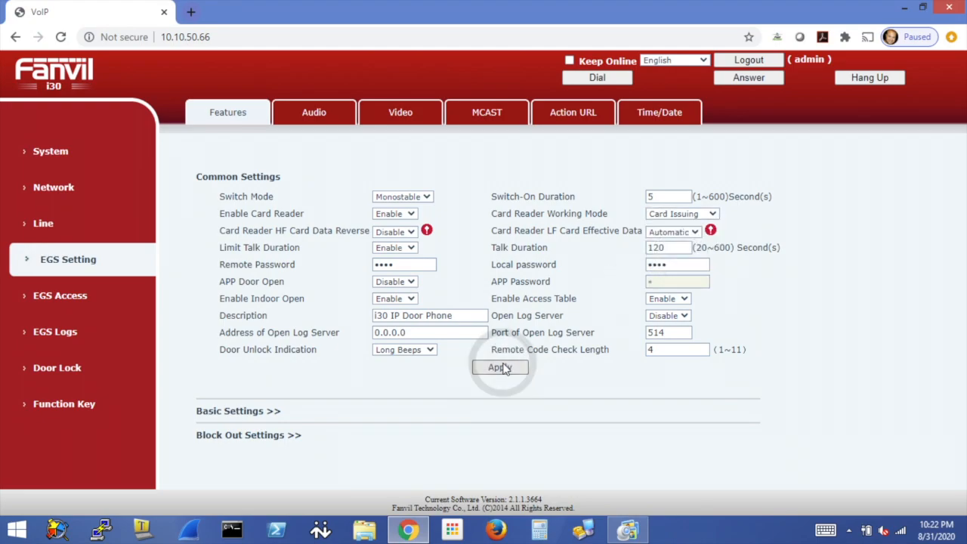
left_click(500, 368)
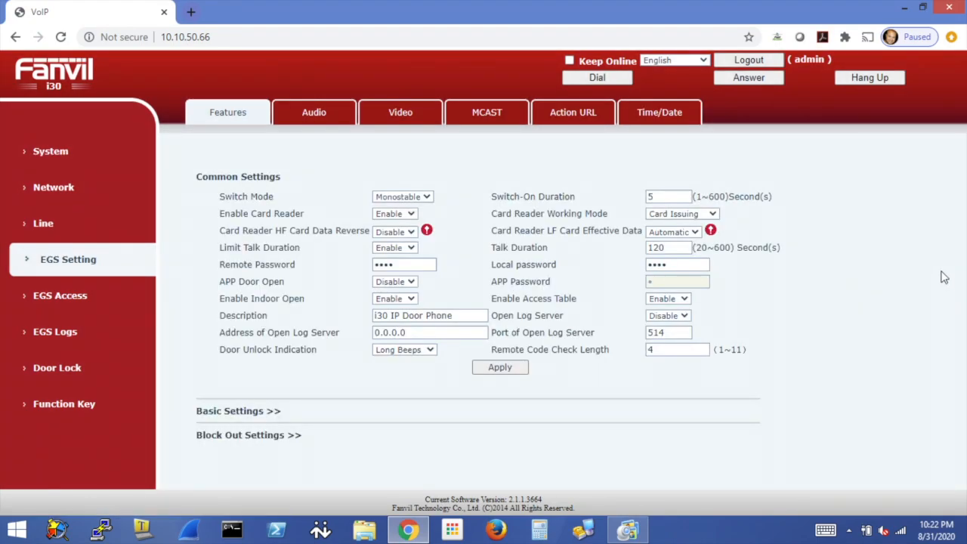
mouse_move(914, 345)
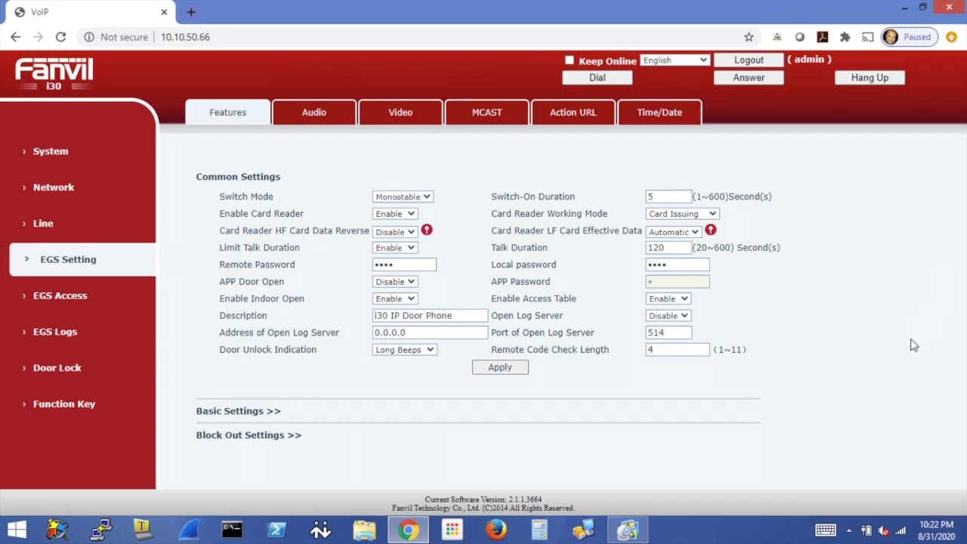
mouse_move(67, 296)
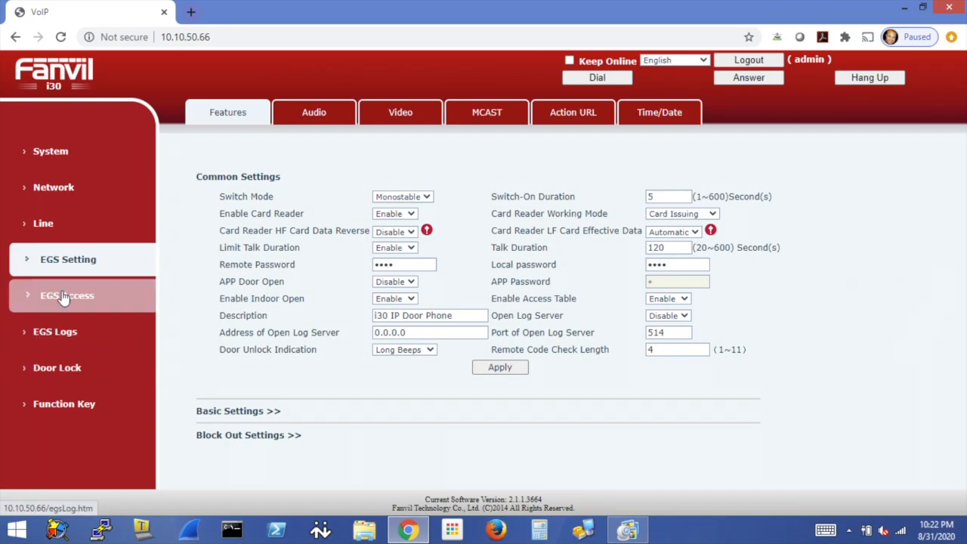
left_click(66, 294)
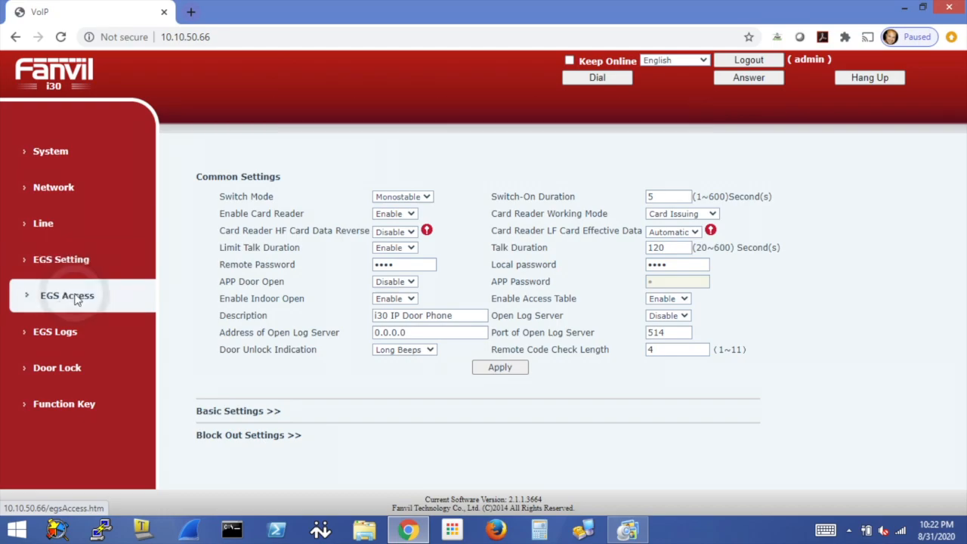
left_click(67, 295)
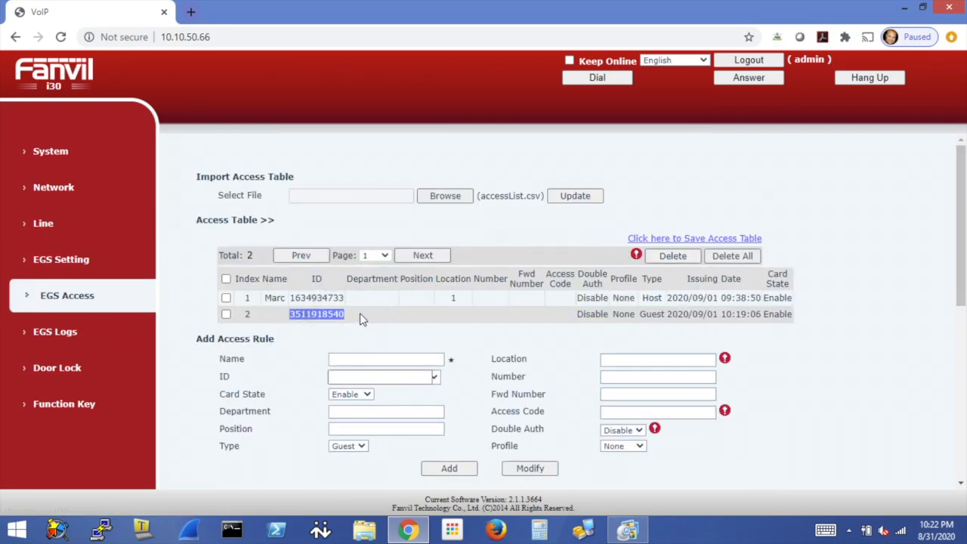
left_click(227, 315)
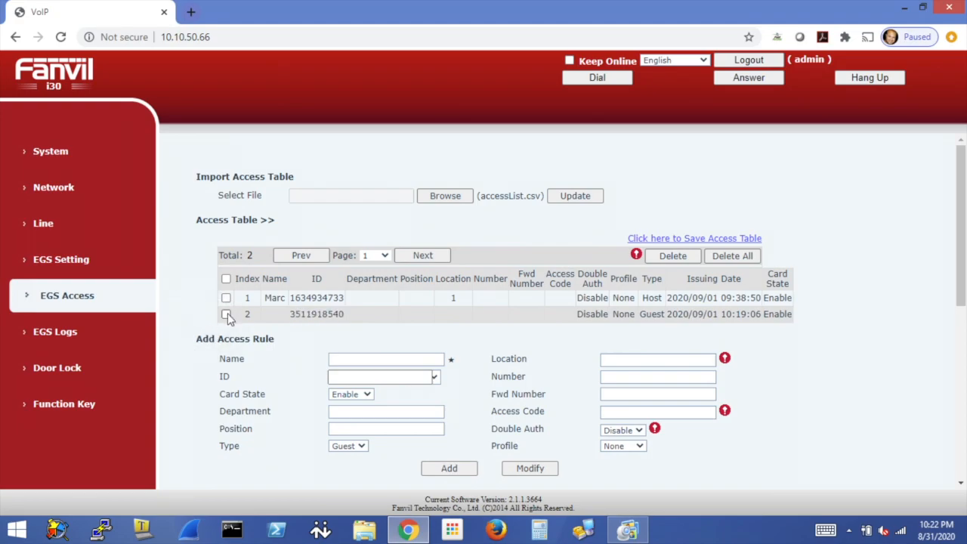
left_click(226, 314)
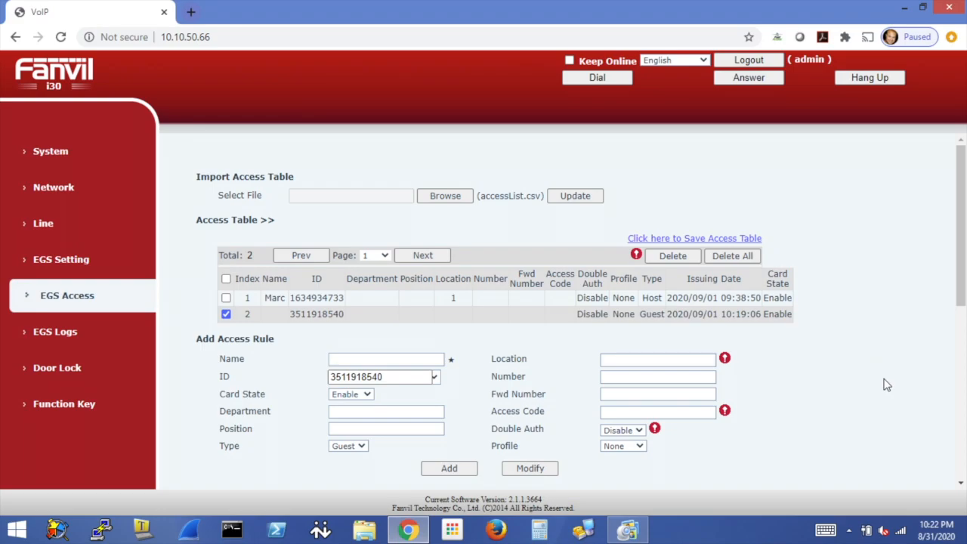
mouse_move(191, 325)
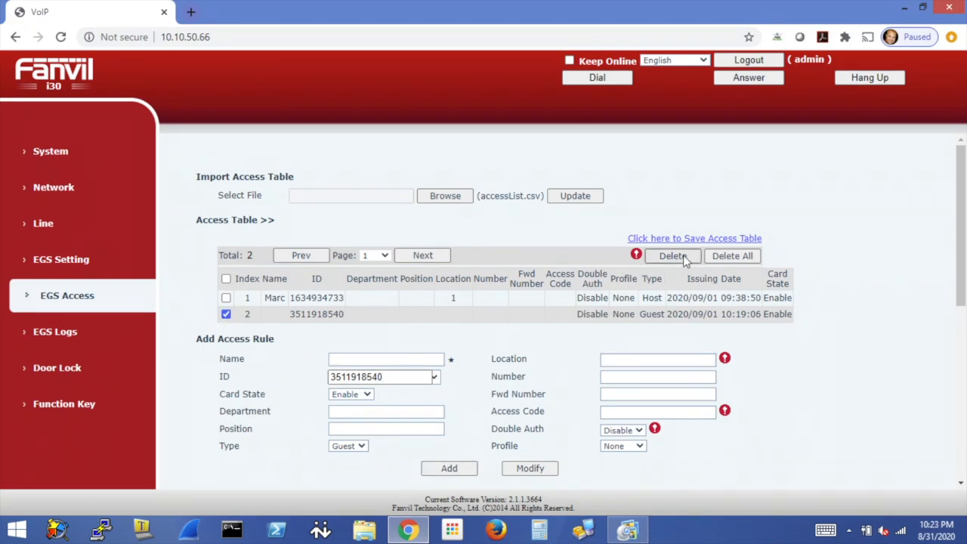
left_click(671, 255)
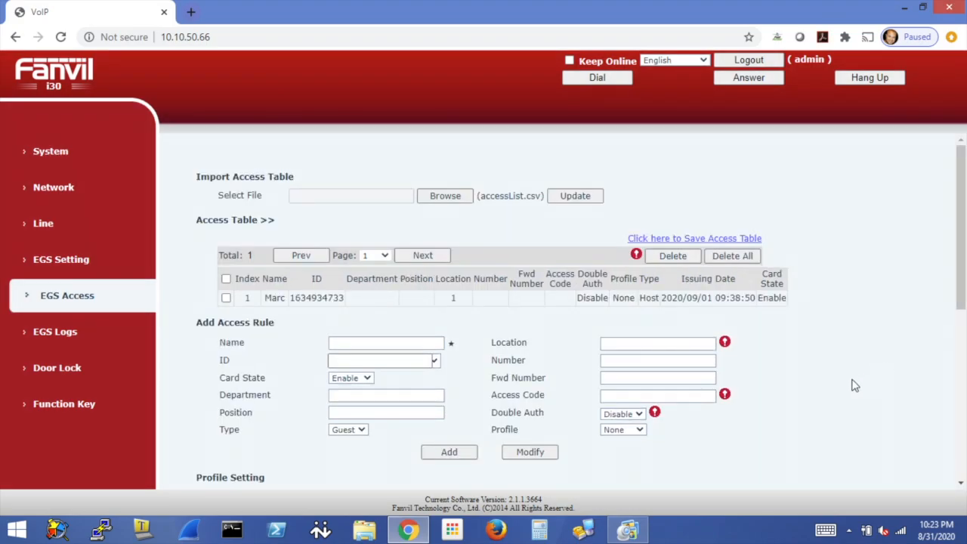
mouse_move(61, 259)
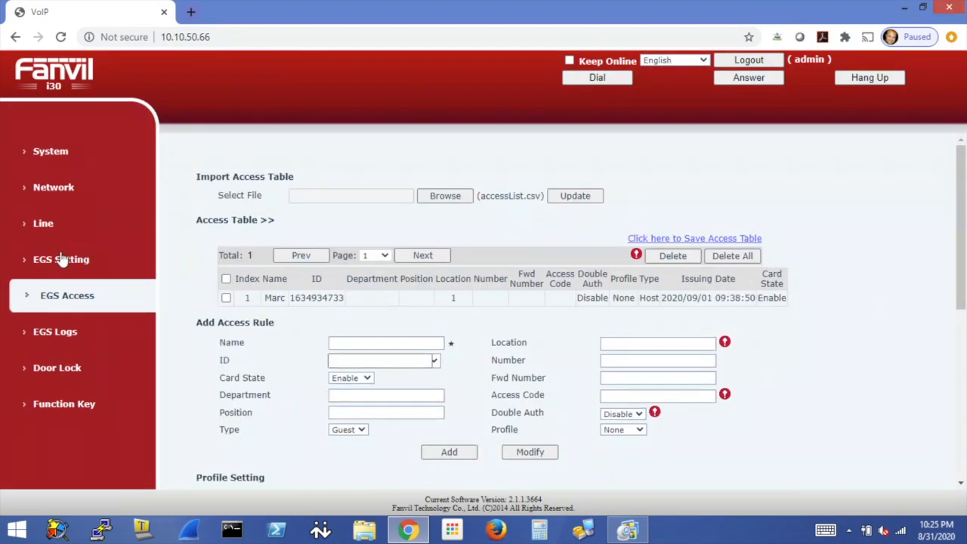
- Show the Door Open Log and scroll through its 108 successful entries
left_click(62, 331)
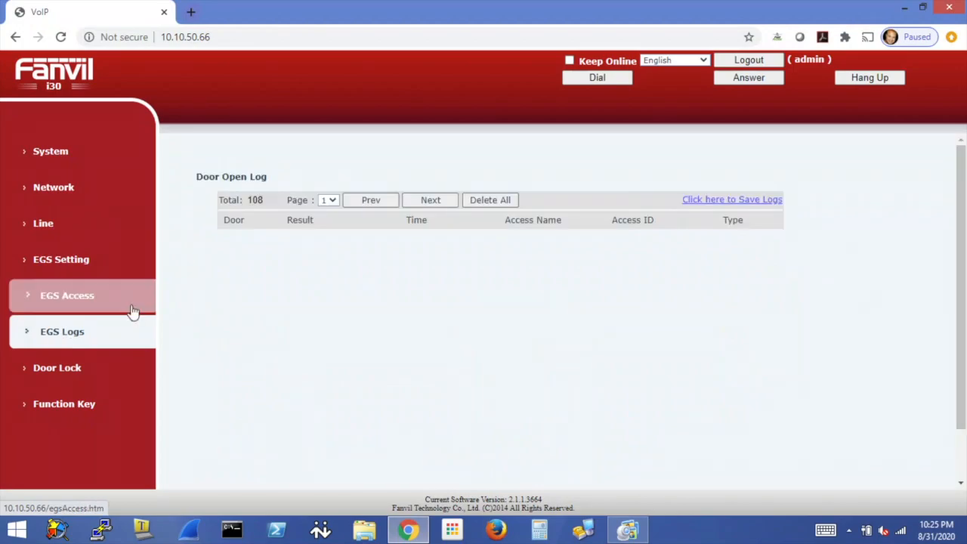
left_click(62, 331)
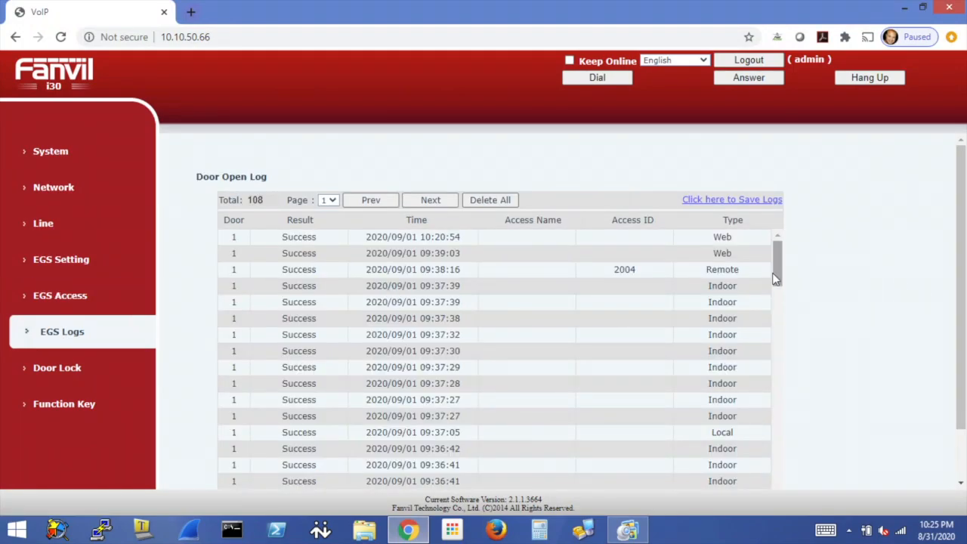
scroll("down", 3)
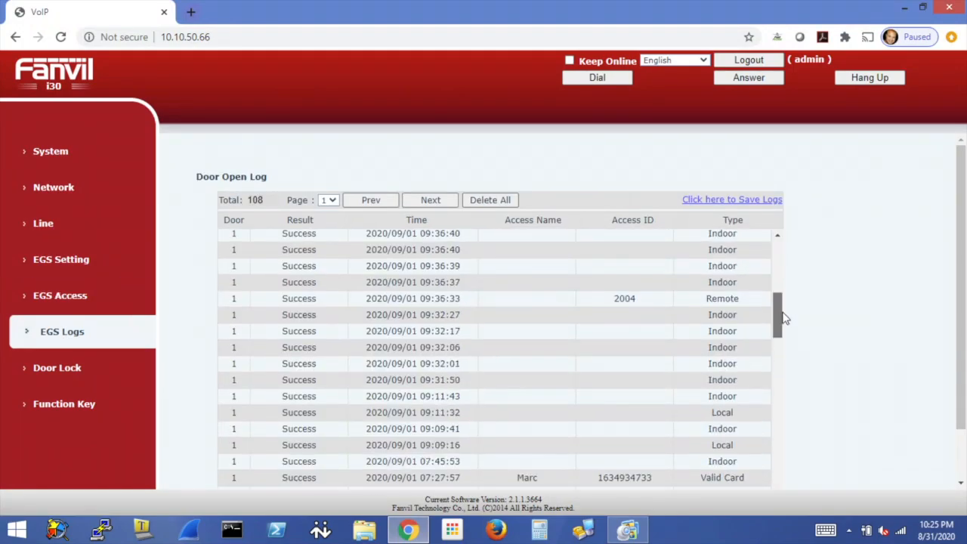
left_click(64, 367)
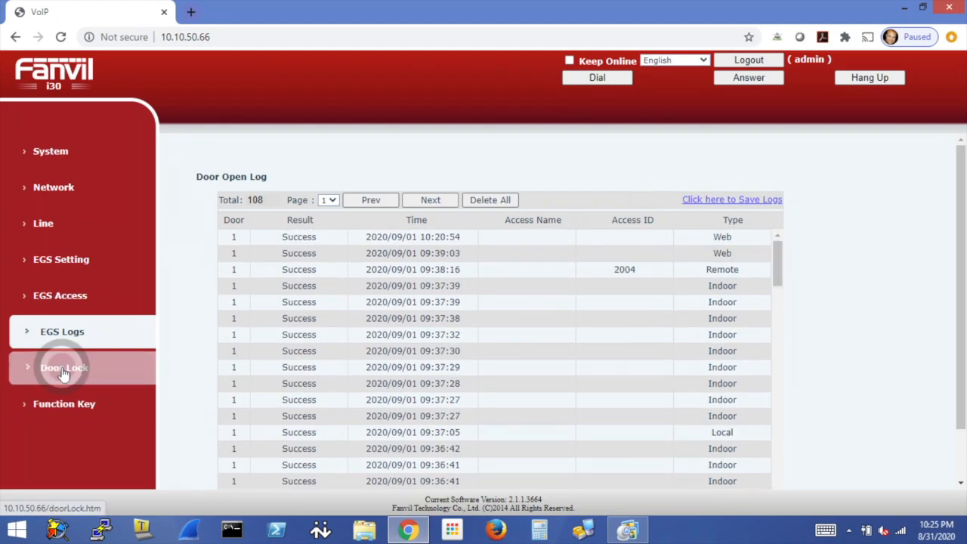
- Open door lock 1 once with the Door Open action
left_click(64, 367)
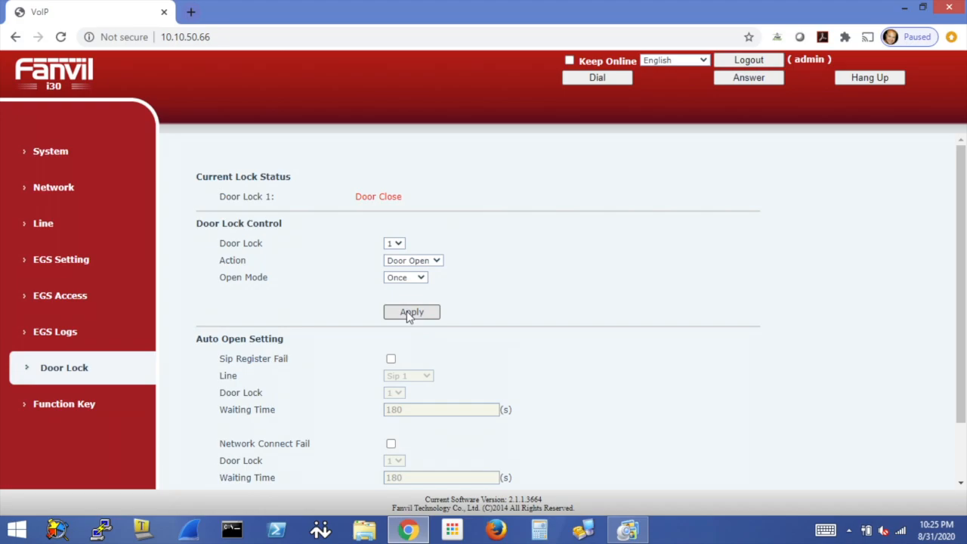
left_click(412, 312)
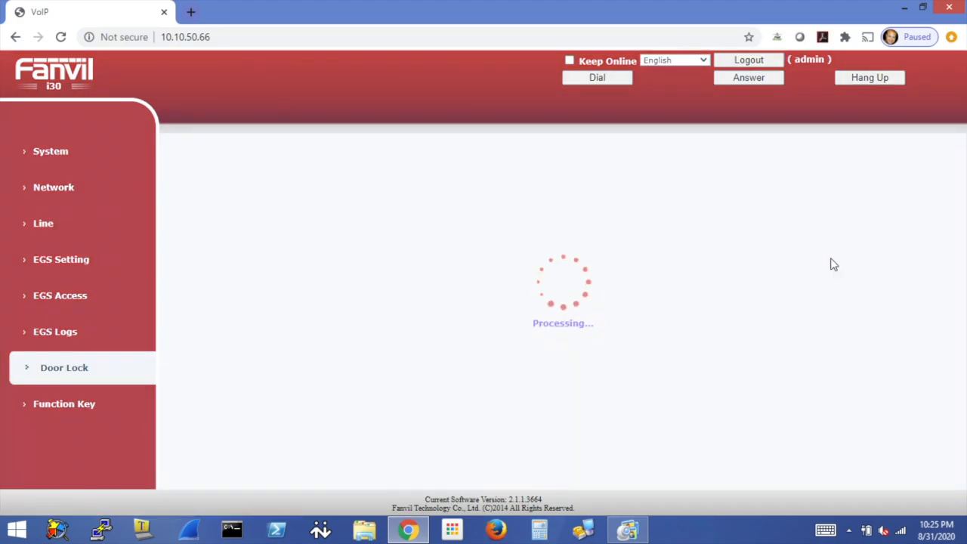